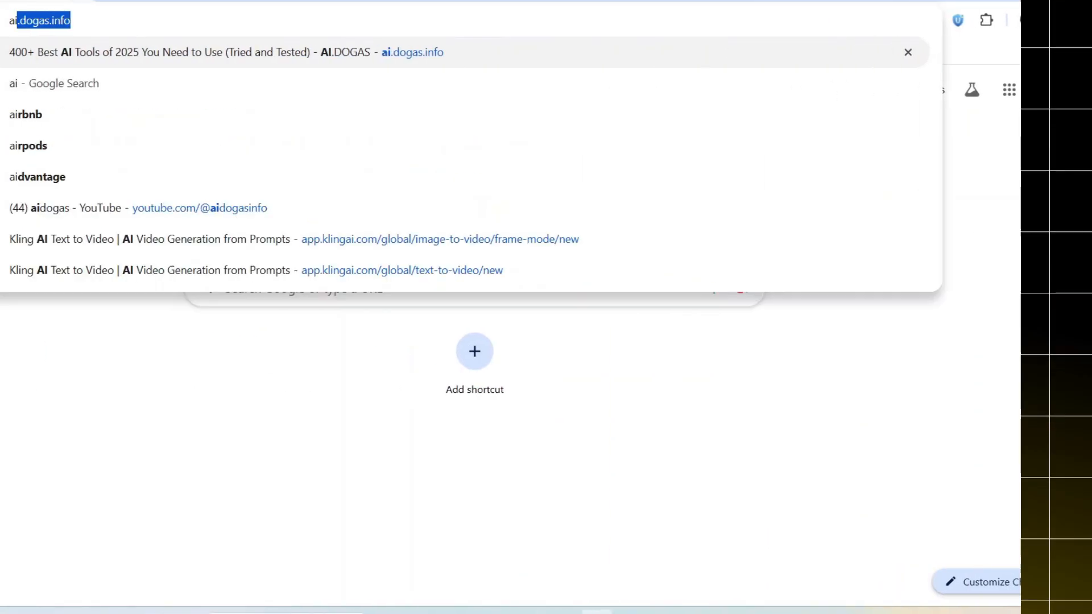
# Go to the ai.dogas.info tools directory and search it for 'kre' to find Krea.
pyautogui.write('ai.dogas.o')
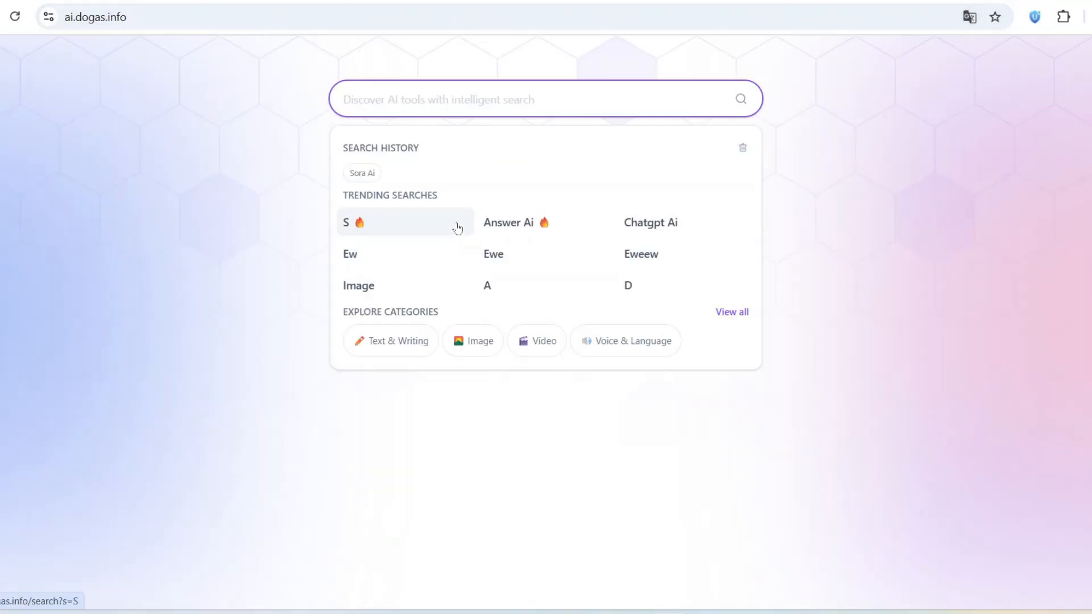
pyautogui.write('krea.ai')
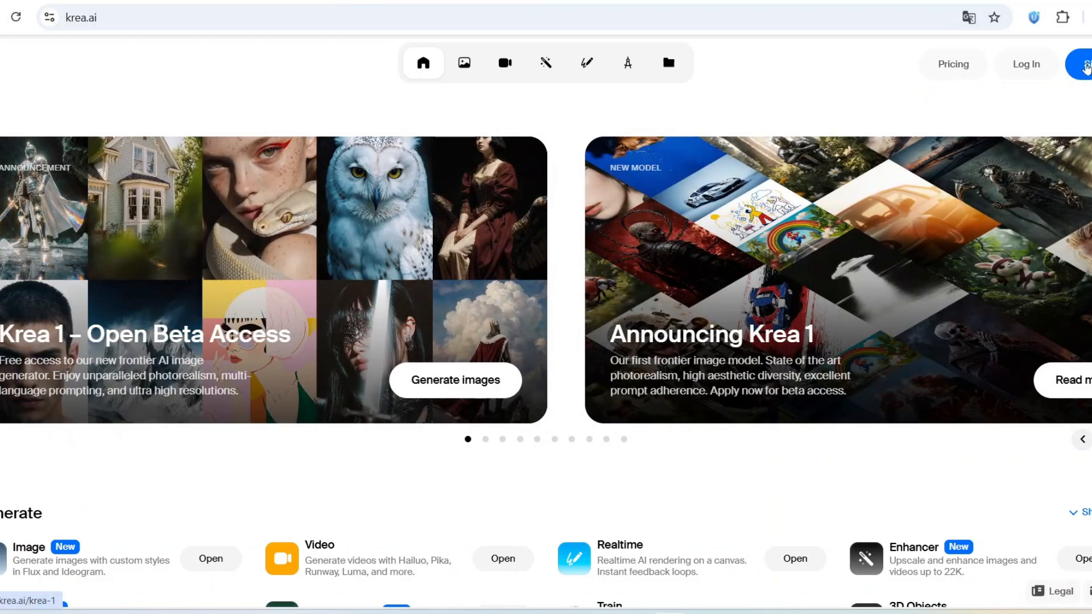
# Sign in to Krea AI with a Google account.
pyautogui.click(1025, 63)
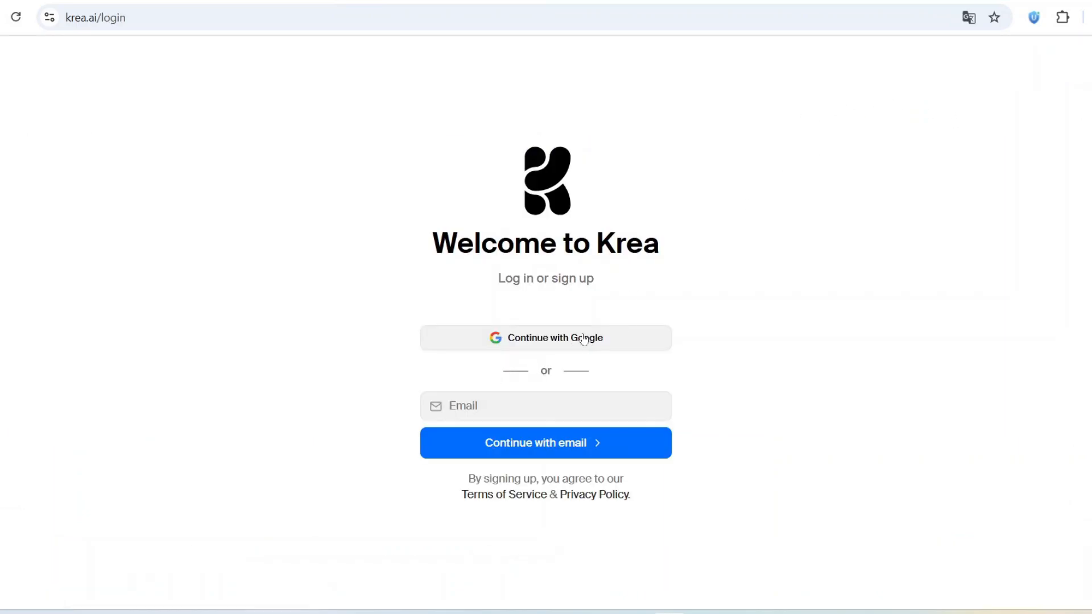
pyautogui.click(545, 338)
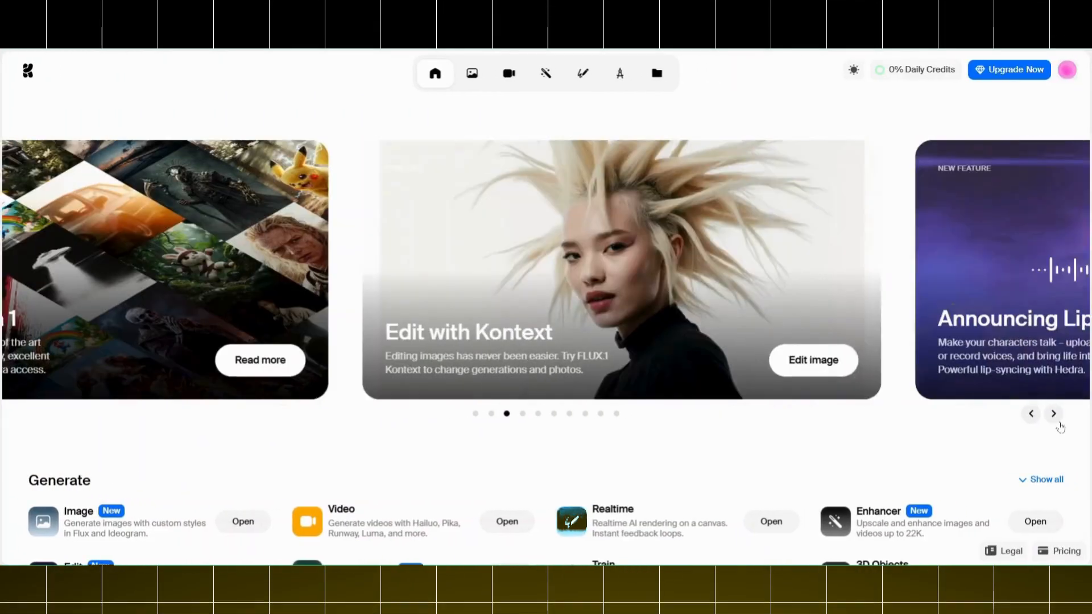
# Launch the Upscale & Enhance tool and upload the living-room photo.
pyautogui.click(1054, 413)
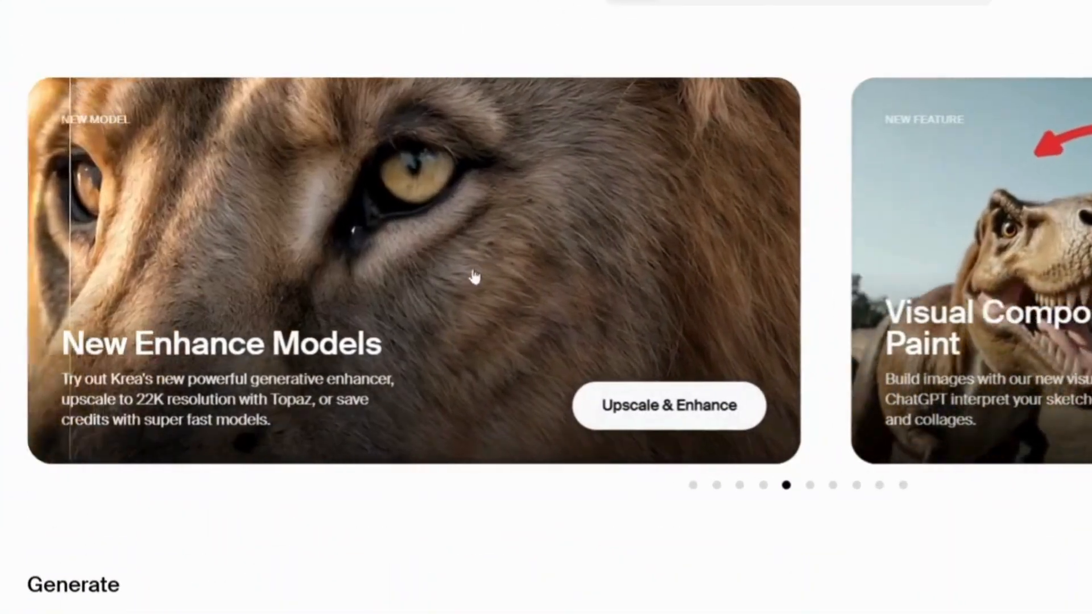
pyautogui.click(668, 405)
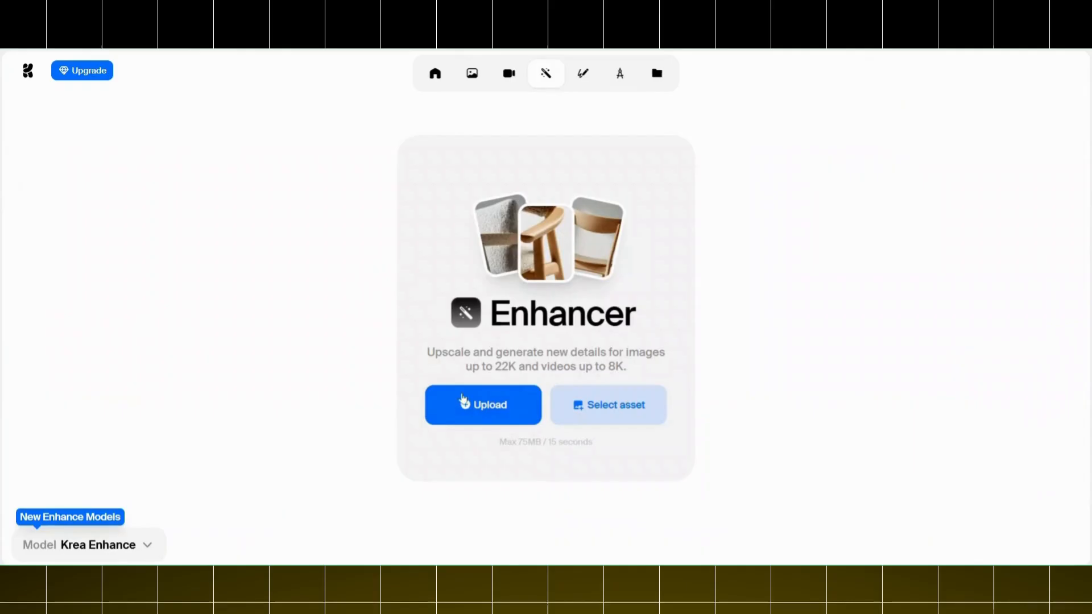
pyautogui.click(482, 405)
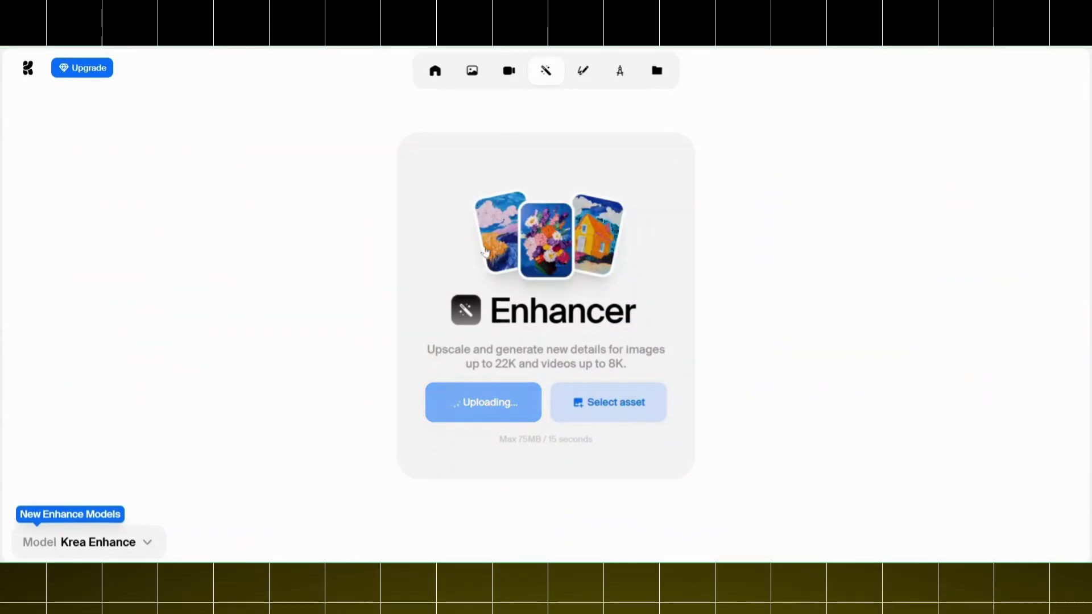
pyautogui.click(482, 402)
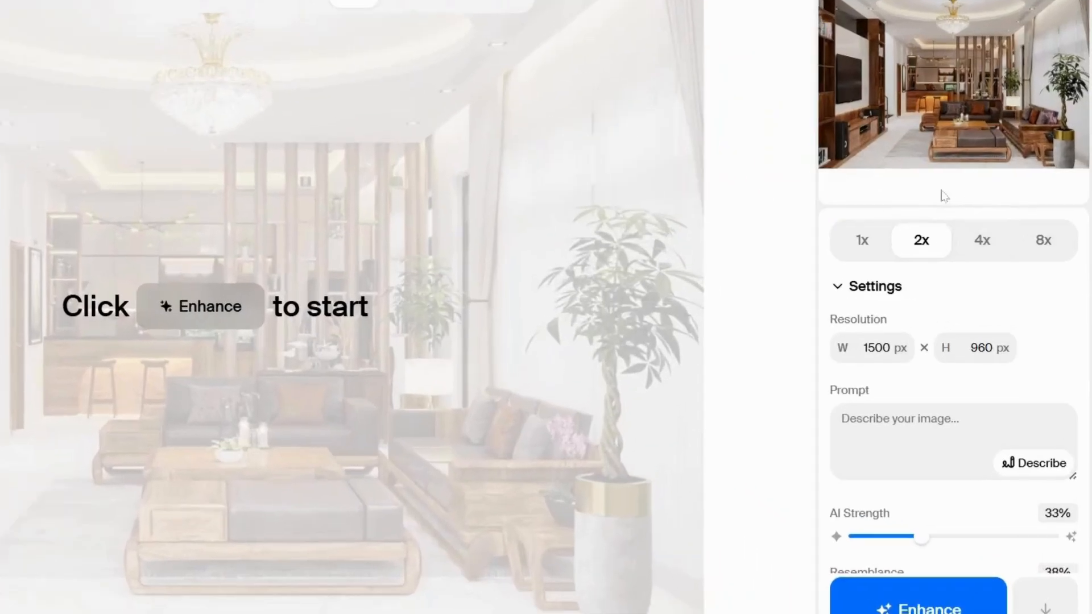
# Choose 4x scale (3000 × 1920 px) and auto-describe the photo into the prompt.
pyautogui.click(982, 240)
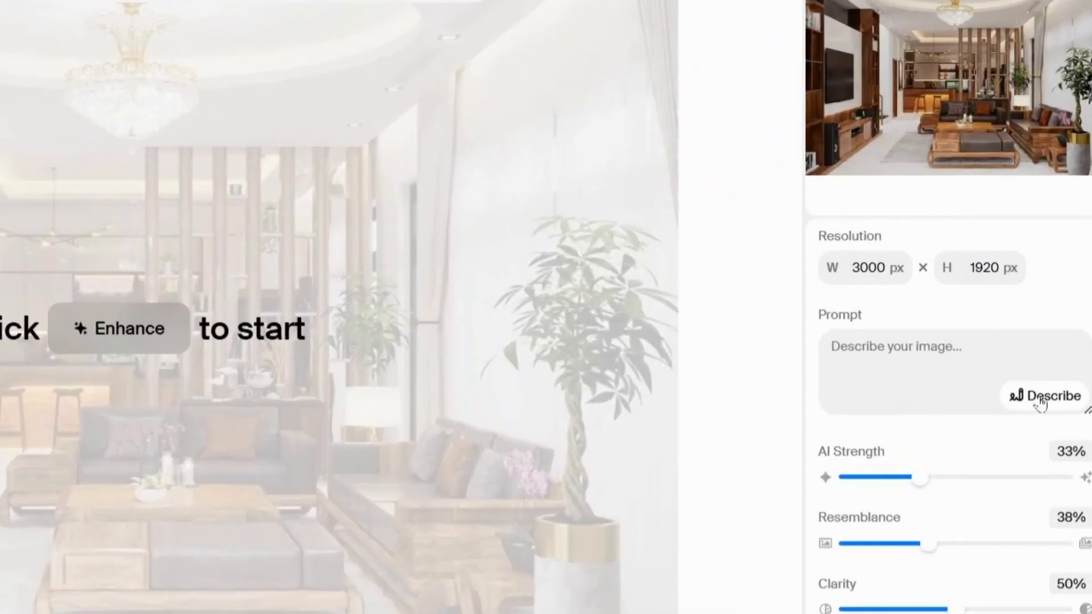
pyautogui.click(1047, 396)
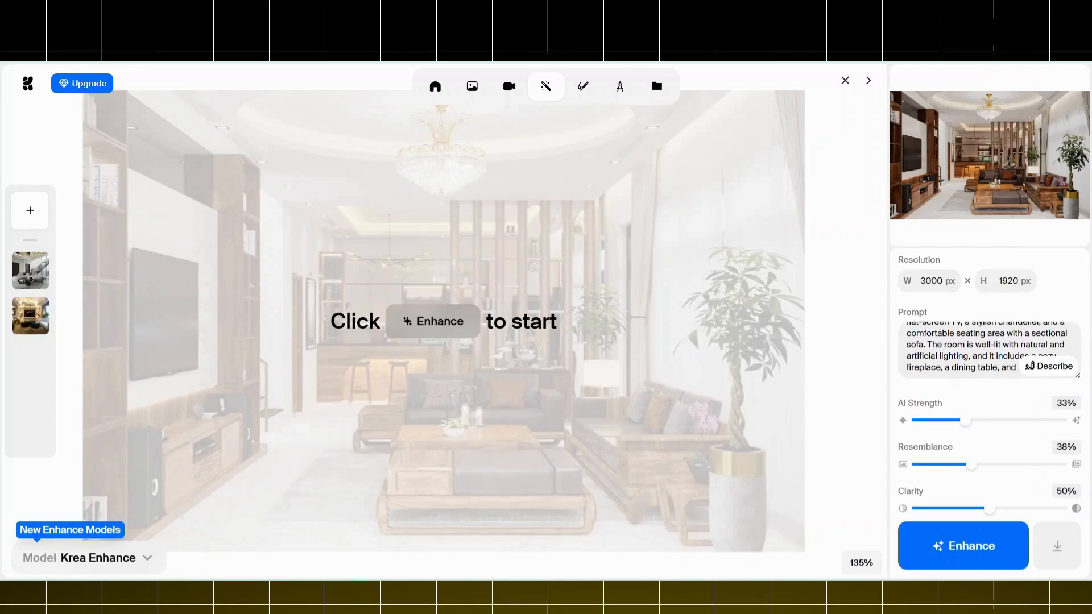
pyautogui.scroll(-3)
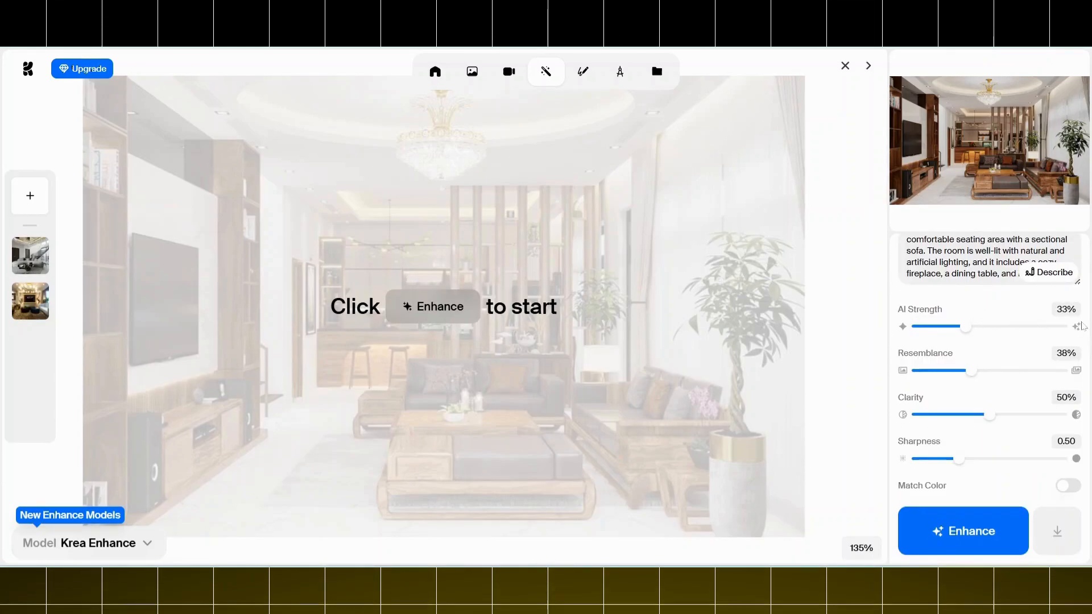
pyautogui.moveTo(920, 310)
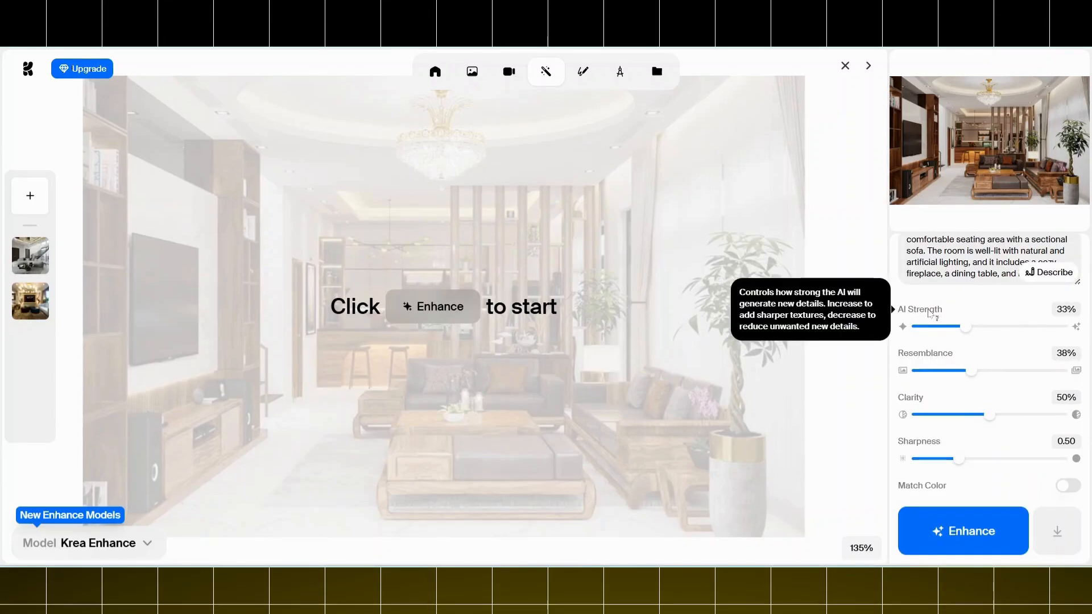
pyautogui.moveTo(989, 327)
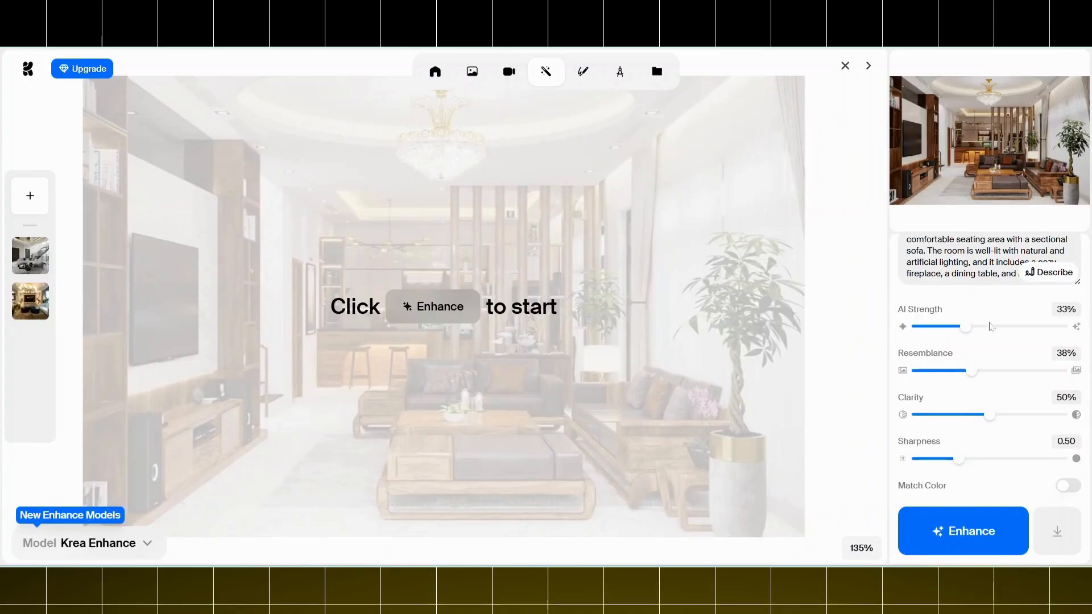
pyautogui.moveTo(935, 303)
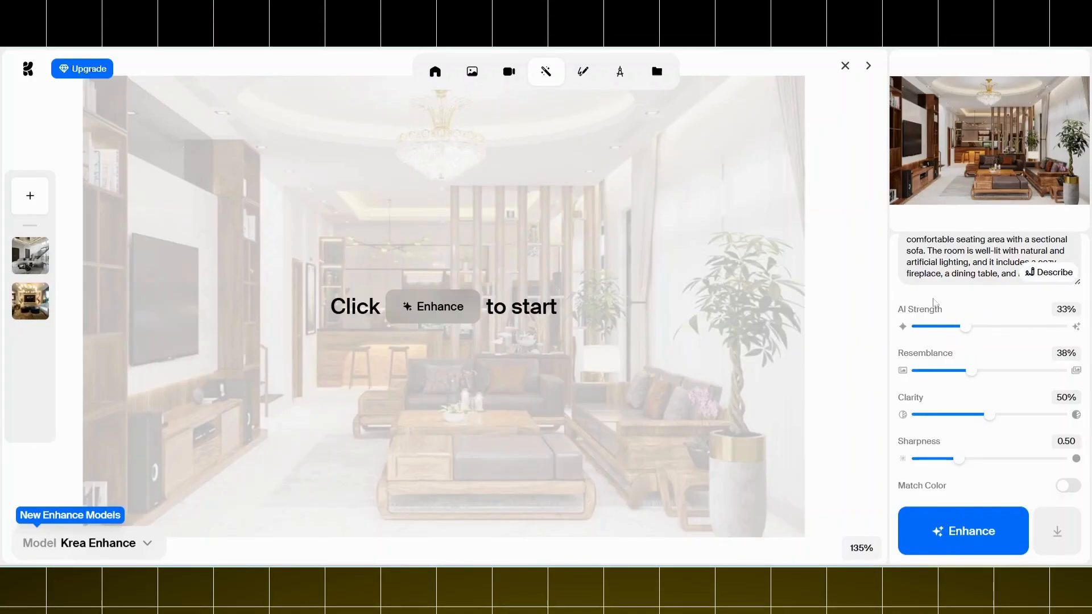
pyautogui.moveTo(890, 368)
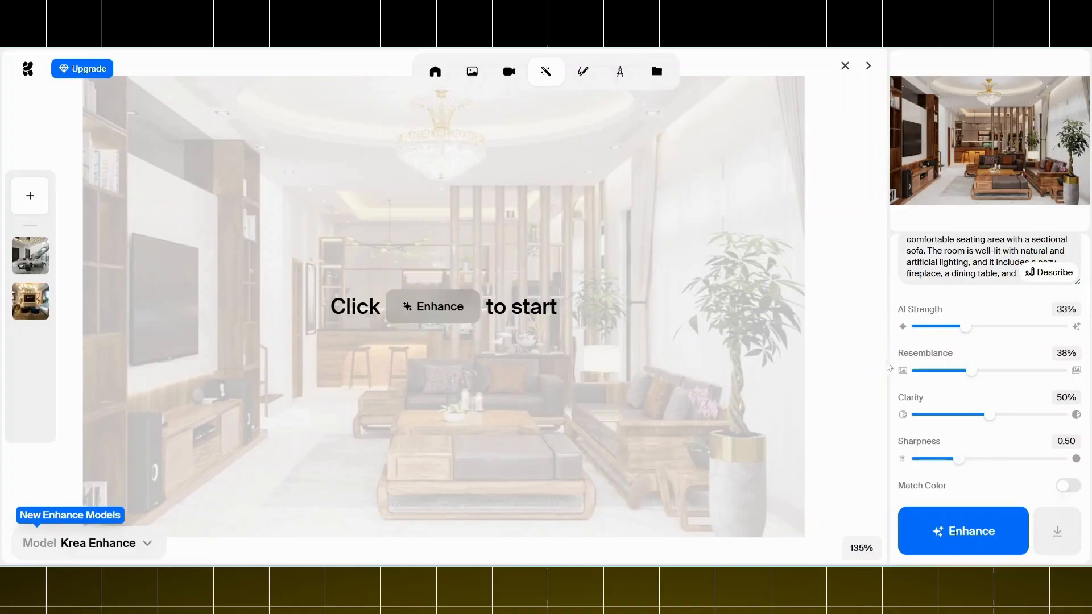
pyautogui.moveTo(981, 358)
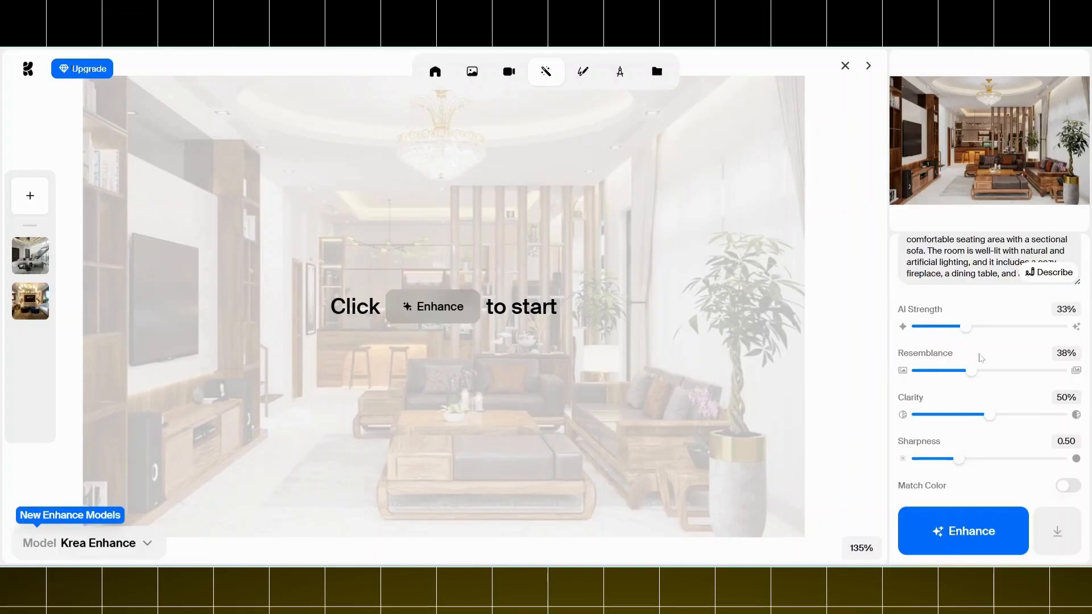
pyautogui.moveTo(925, 353)
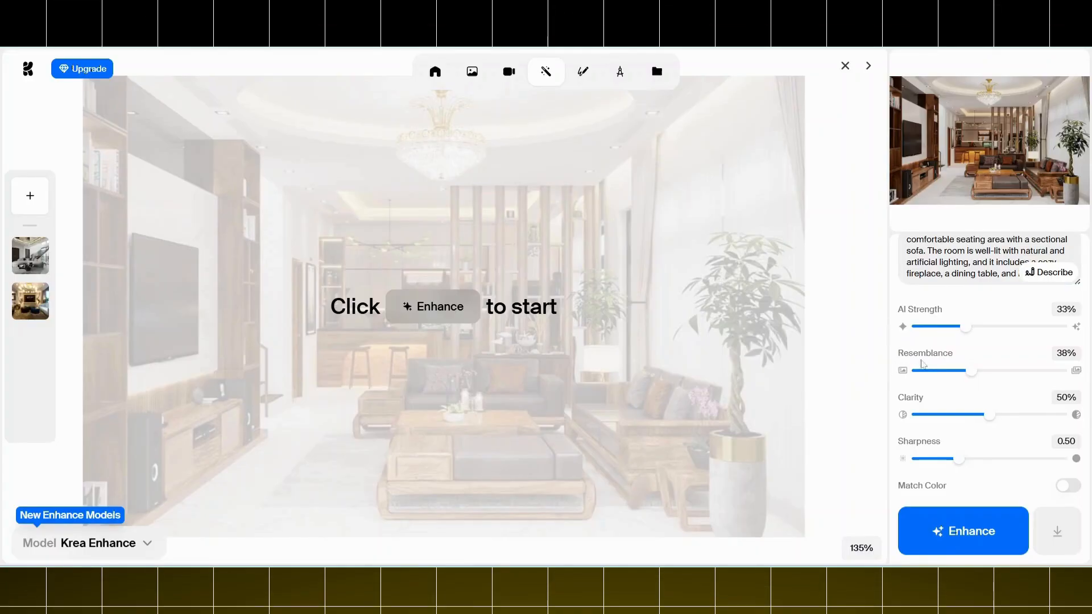
pyautogui.moveTo(925, 352)
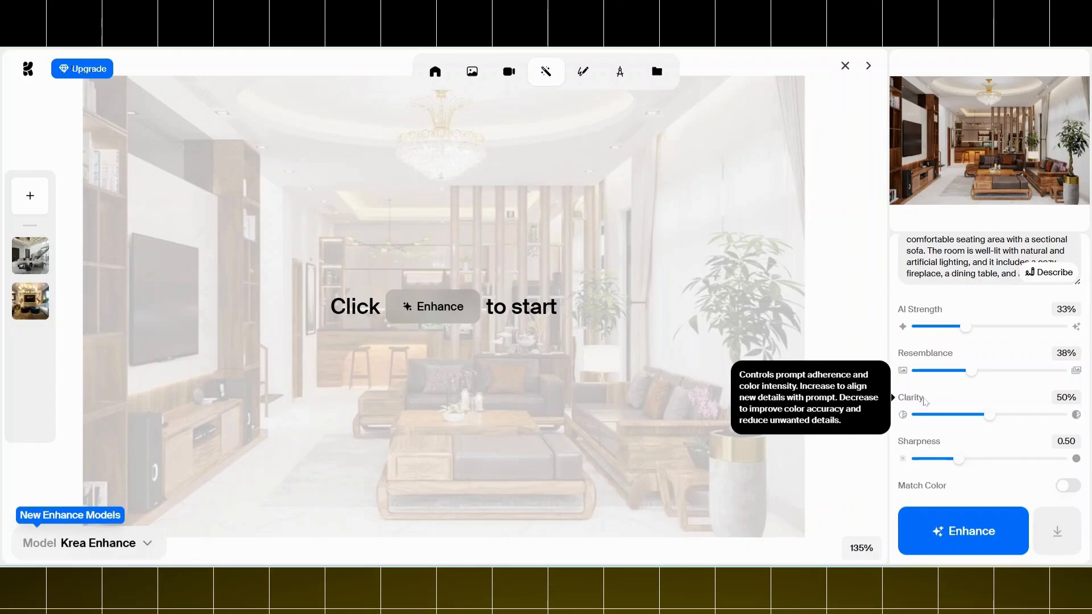
pyautogui.moveTo(930, 450)
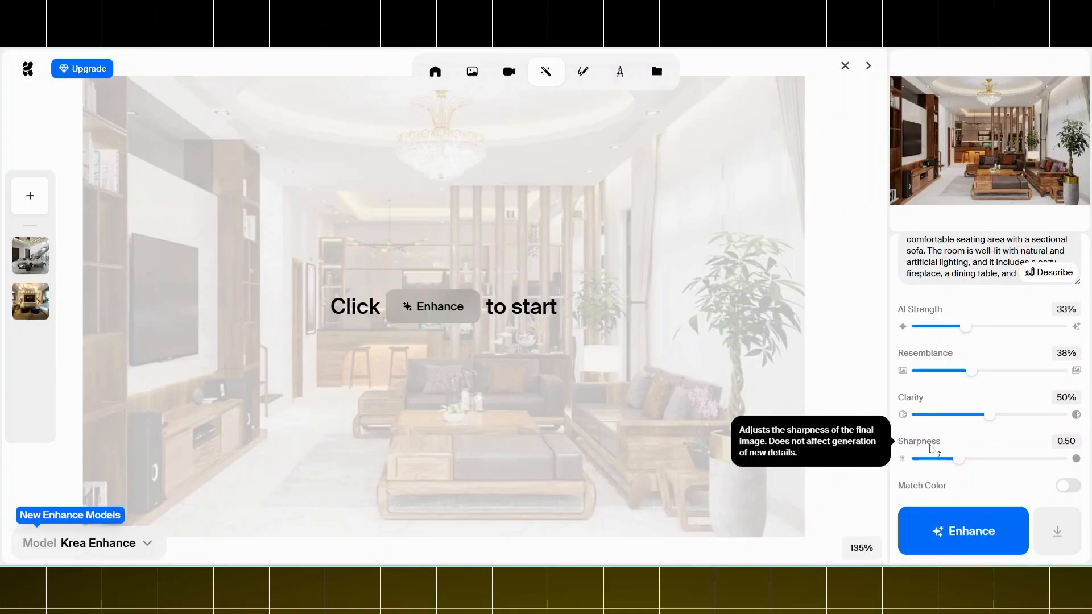
pyautogui.moveTo(932, 488)
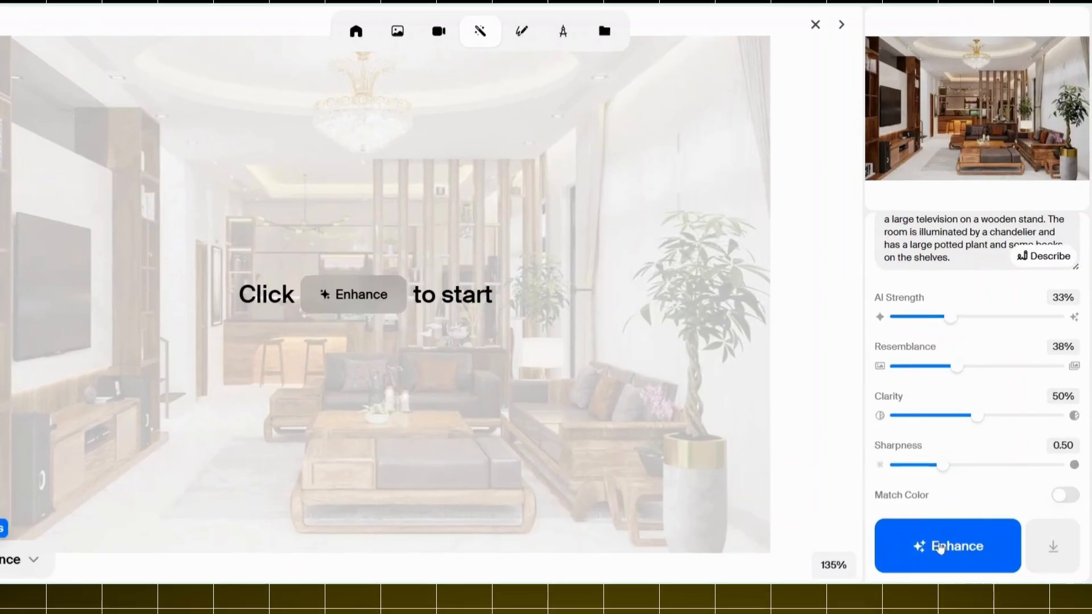
# Run Enhance on the living-room photo and view the upscaled result.
pyautogui.click(948, 545)
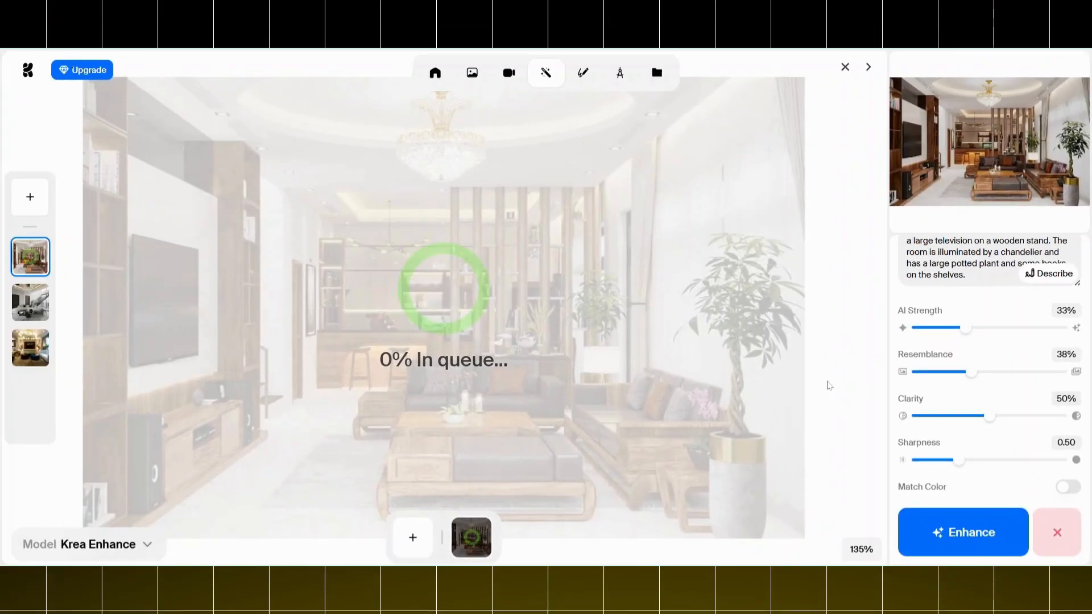
pyautogui.scroll(-3)
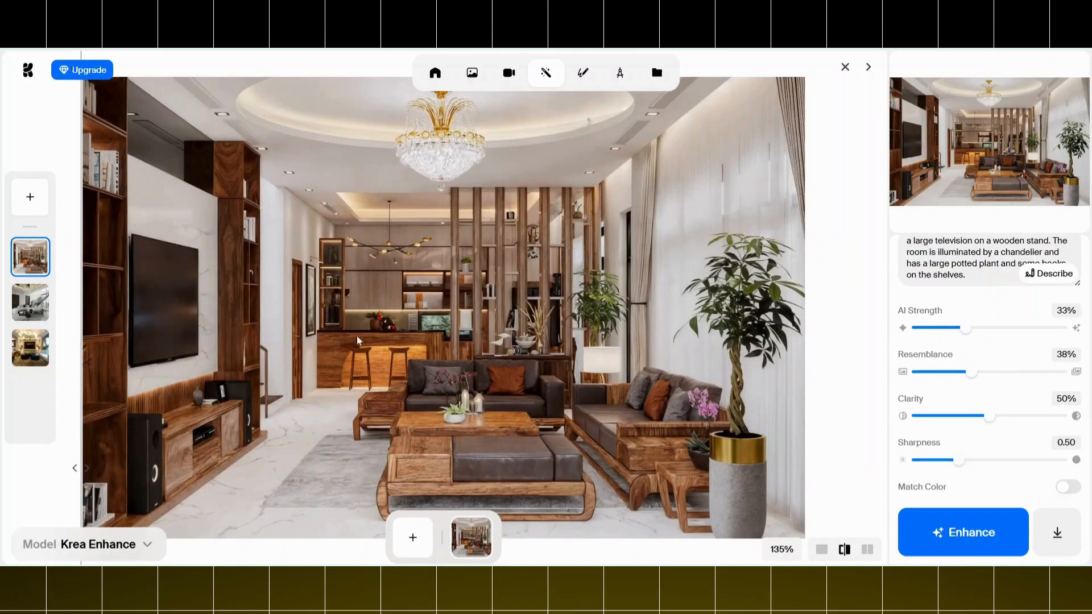
# Switch to the side-by-side view comparing the original and enhanced photos.
pyautogui.click(867, 549)
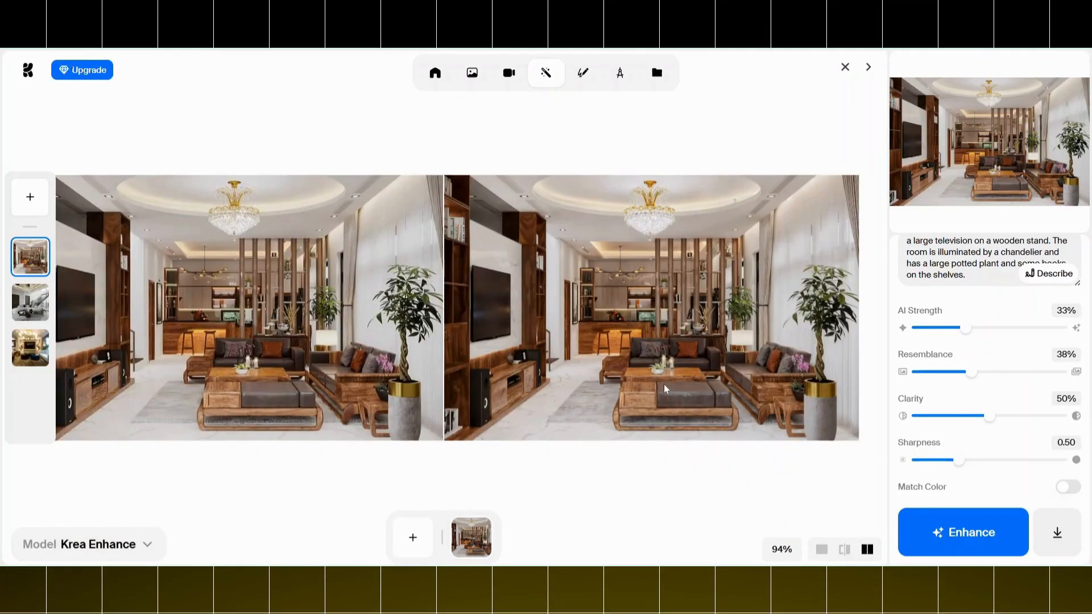
pyautogui.click(820, 550)
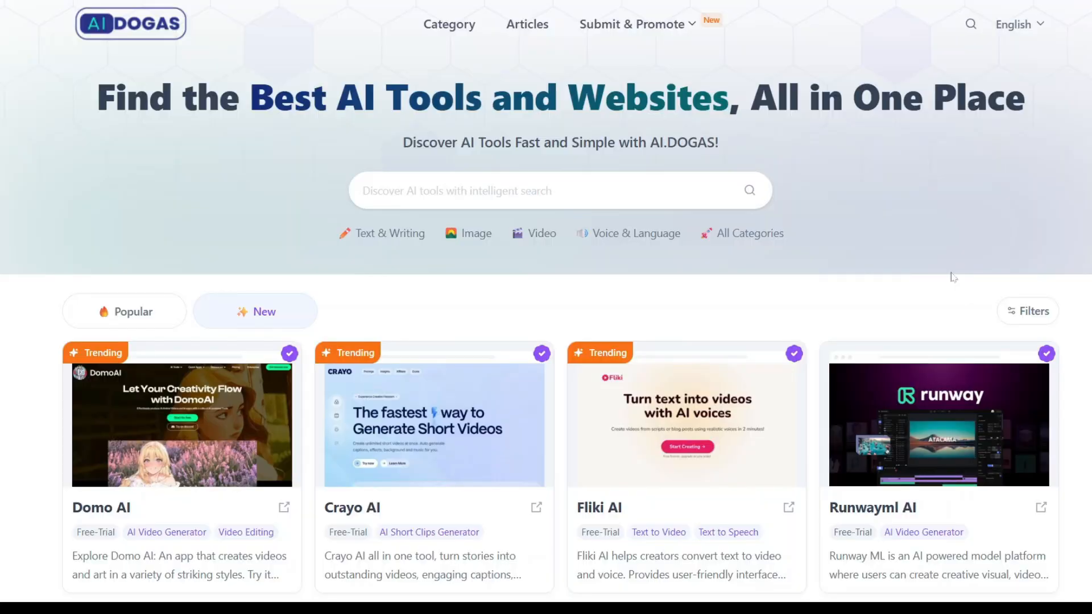
pyautogui.scroll(-3)
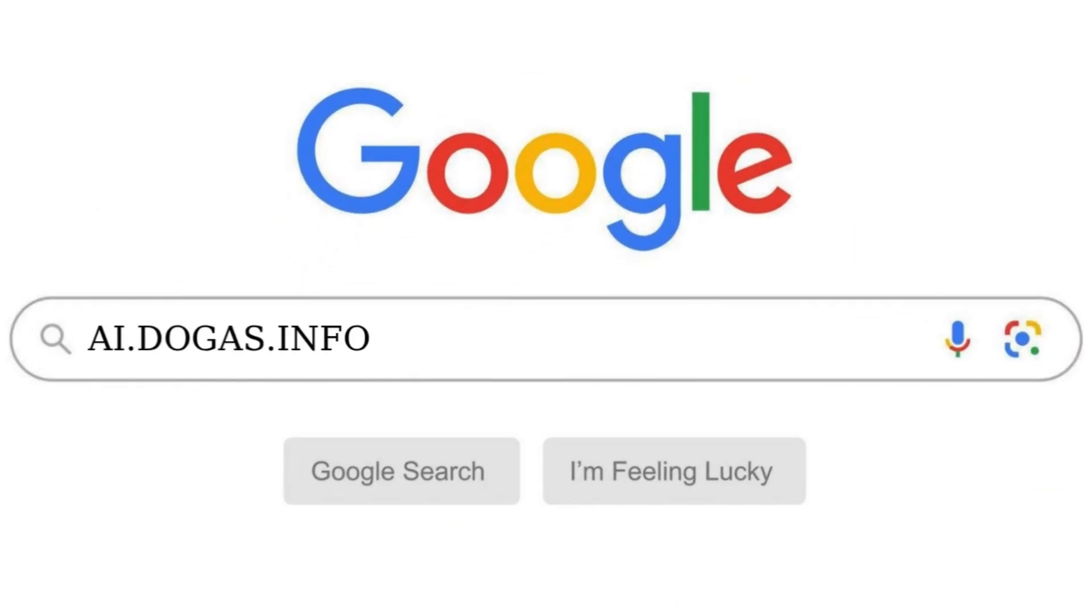
pyautogui.press('Return')
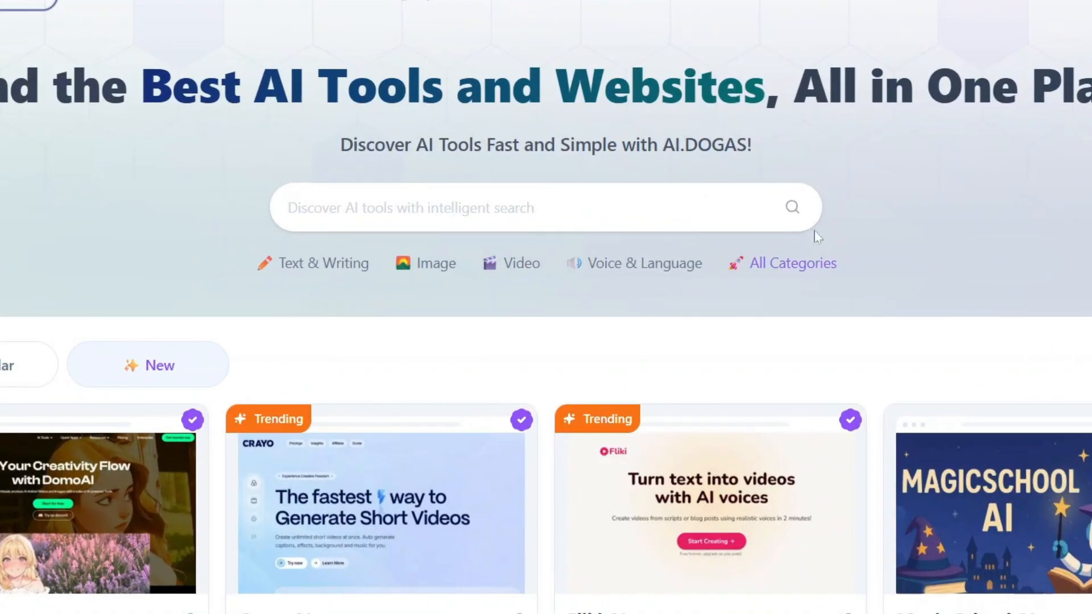